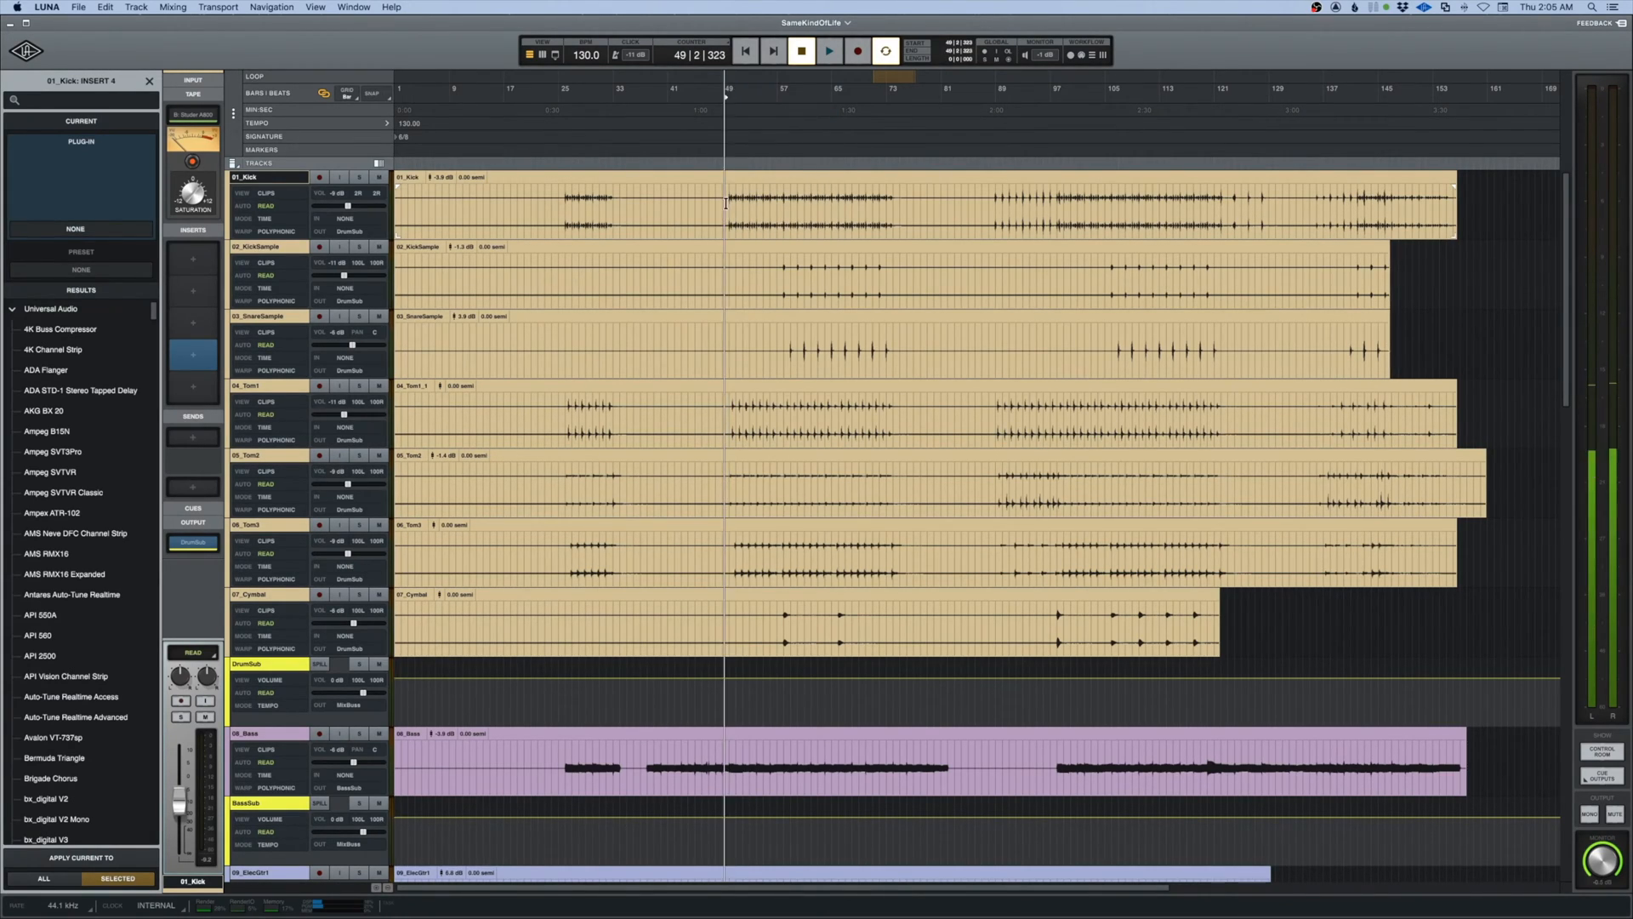
# Zoom the timeline in around the playhead near bar 49, then back out two steps
pyautogui.press('cmd+[')
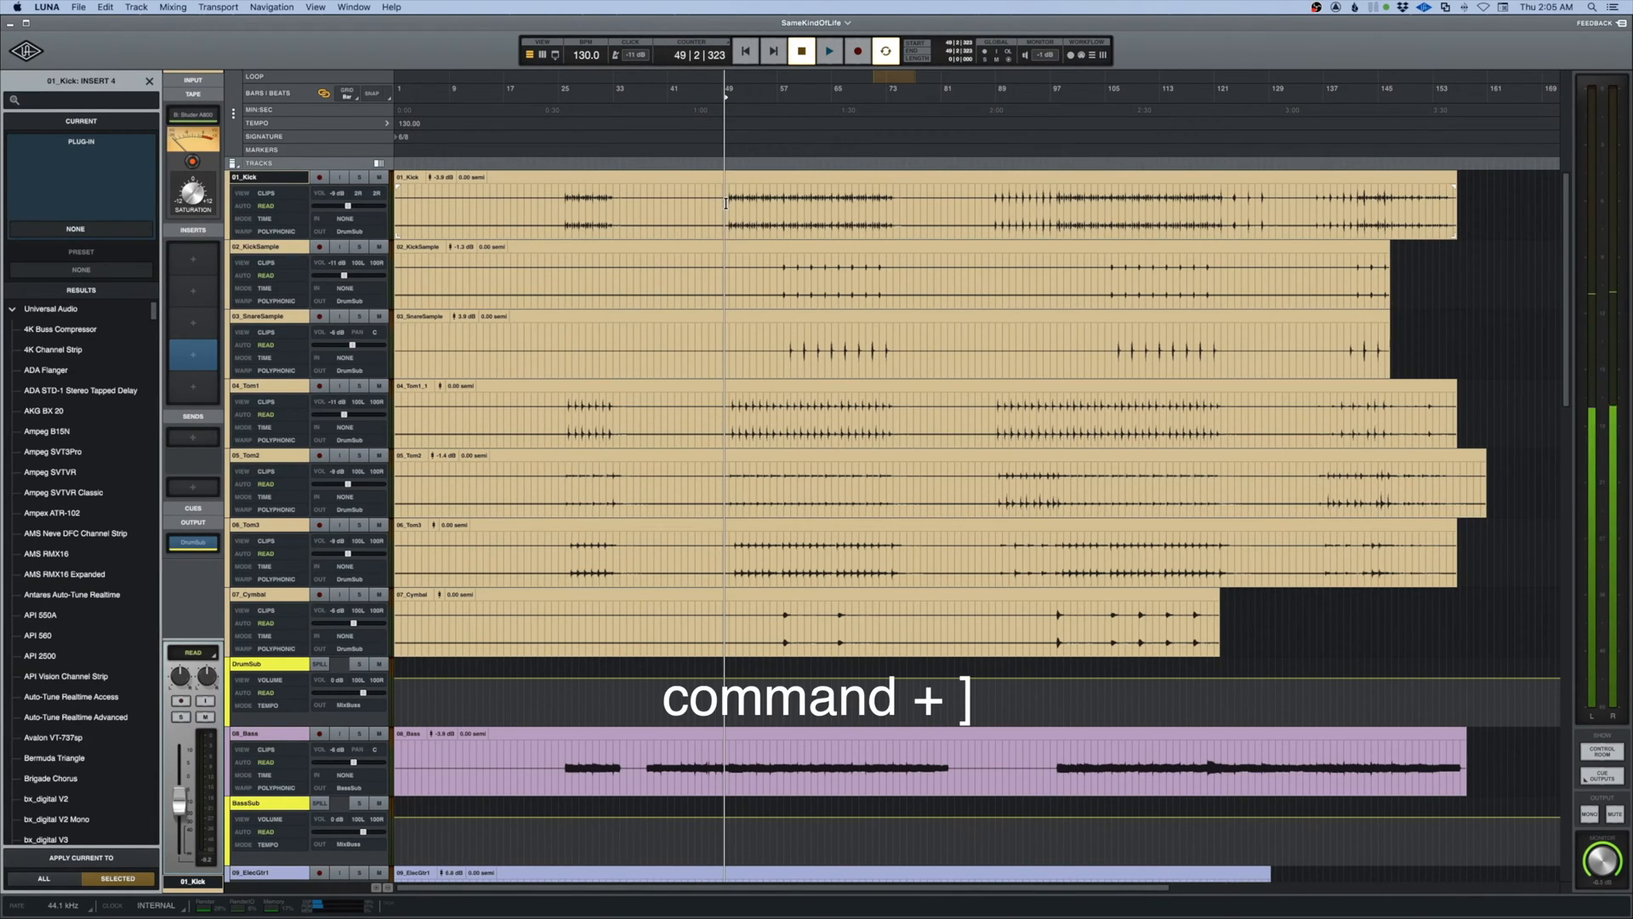
pyautogui.press('cmd+]')
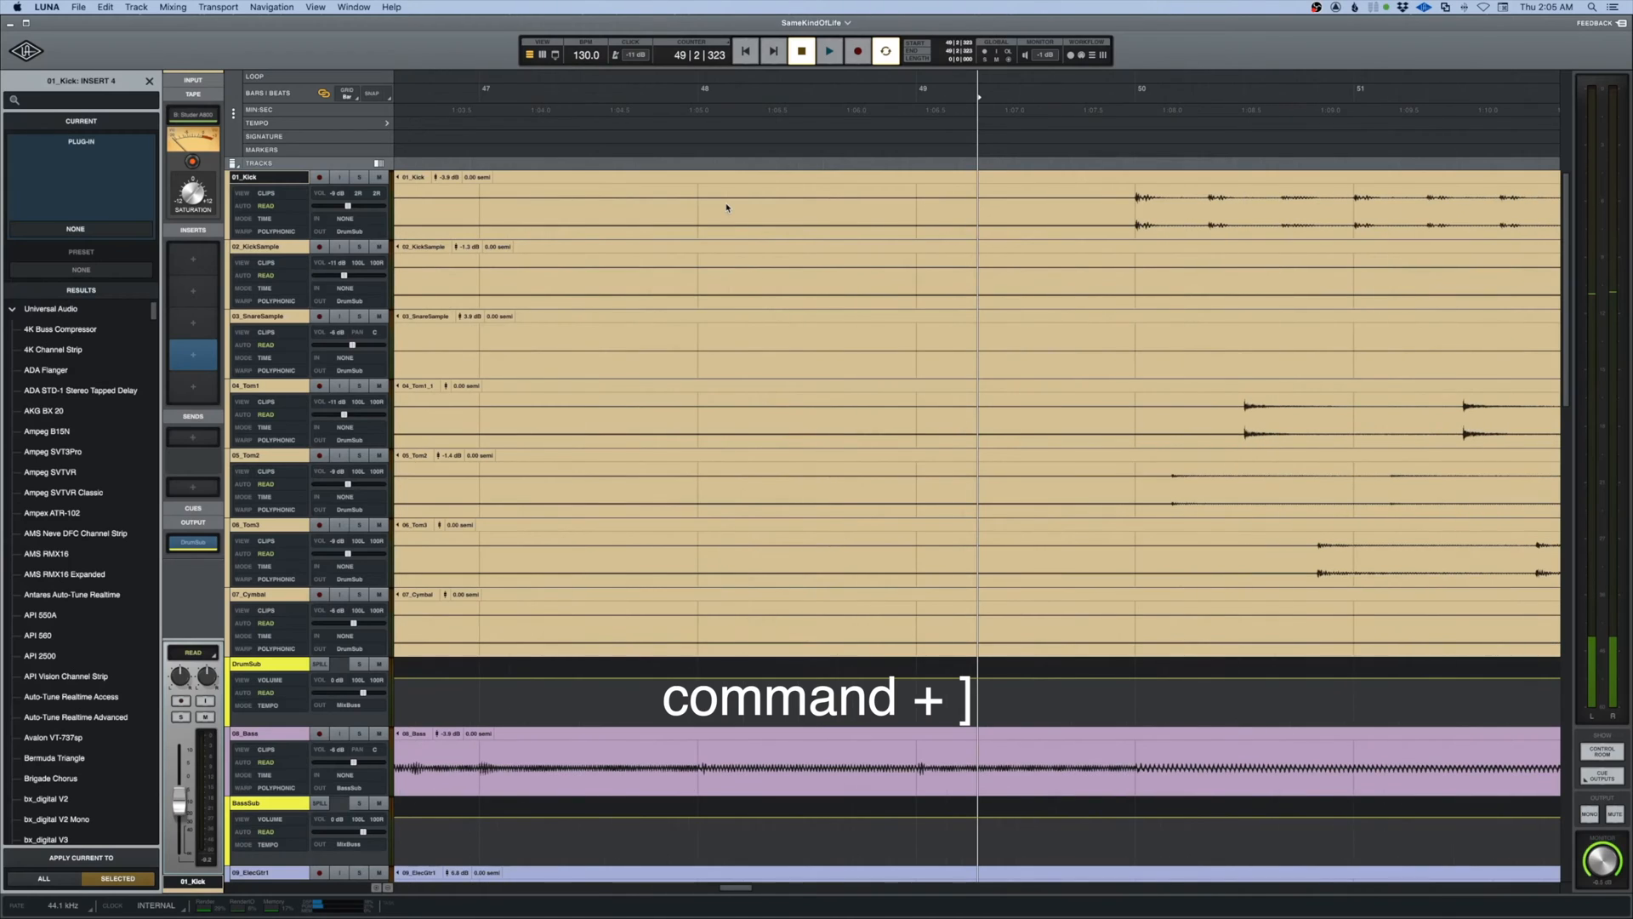
pyautogui.press('cmd+[')
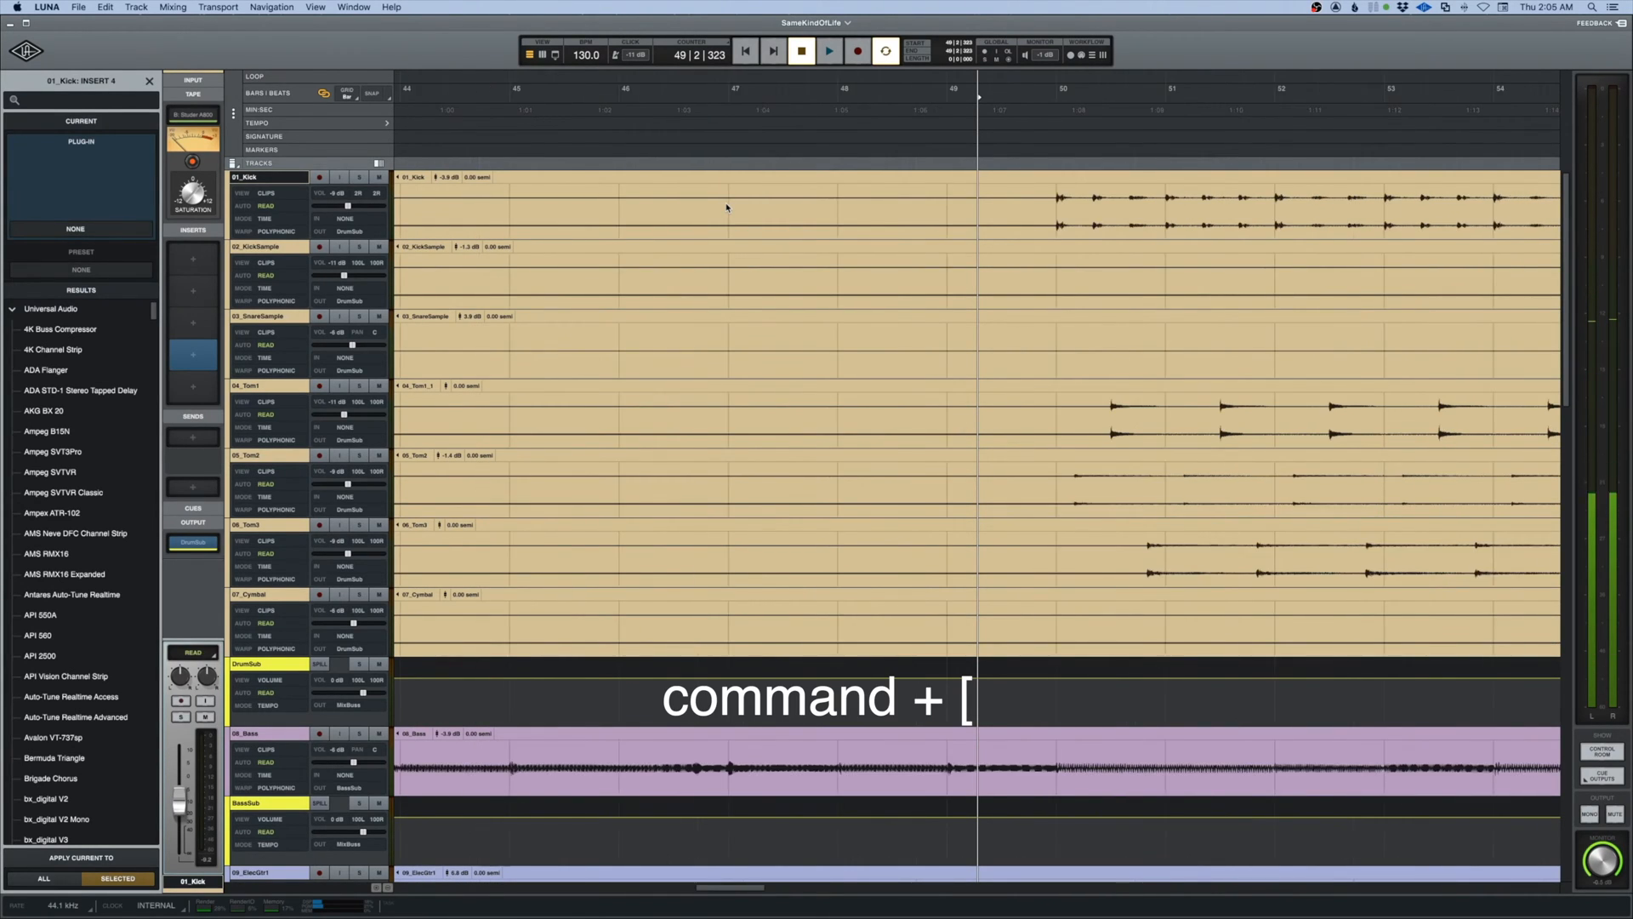
pyautogui.press('cmd+[')
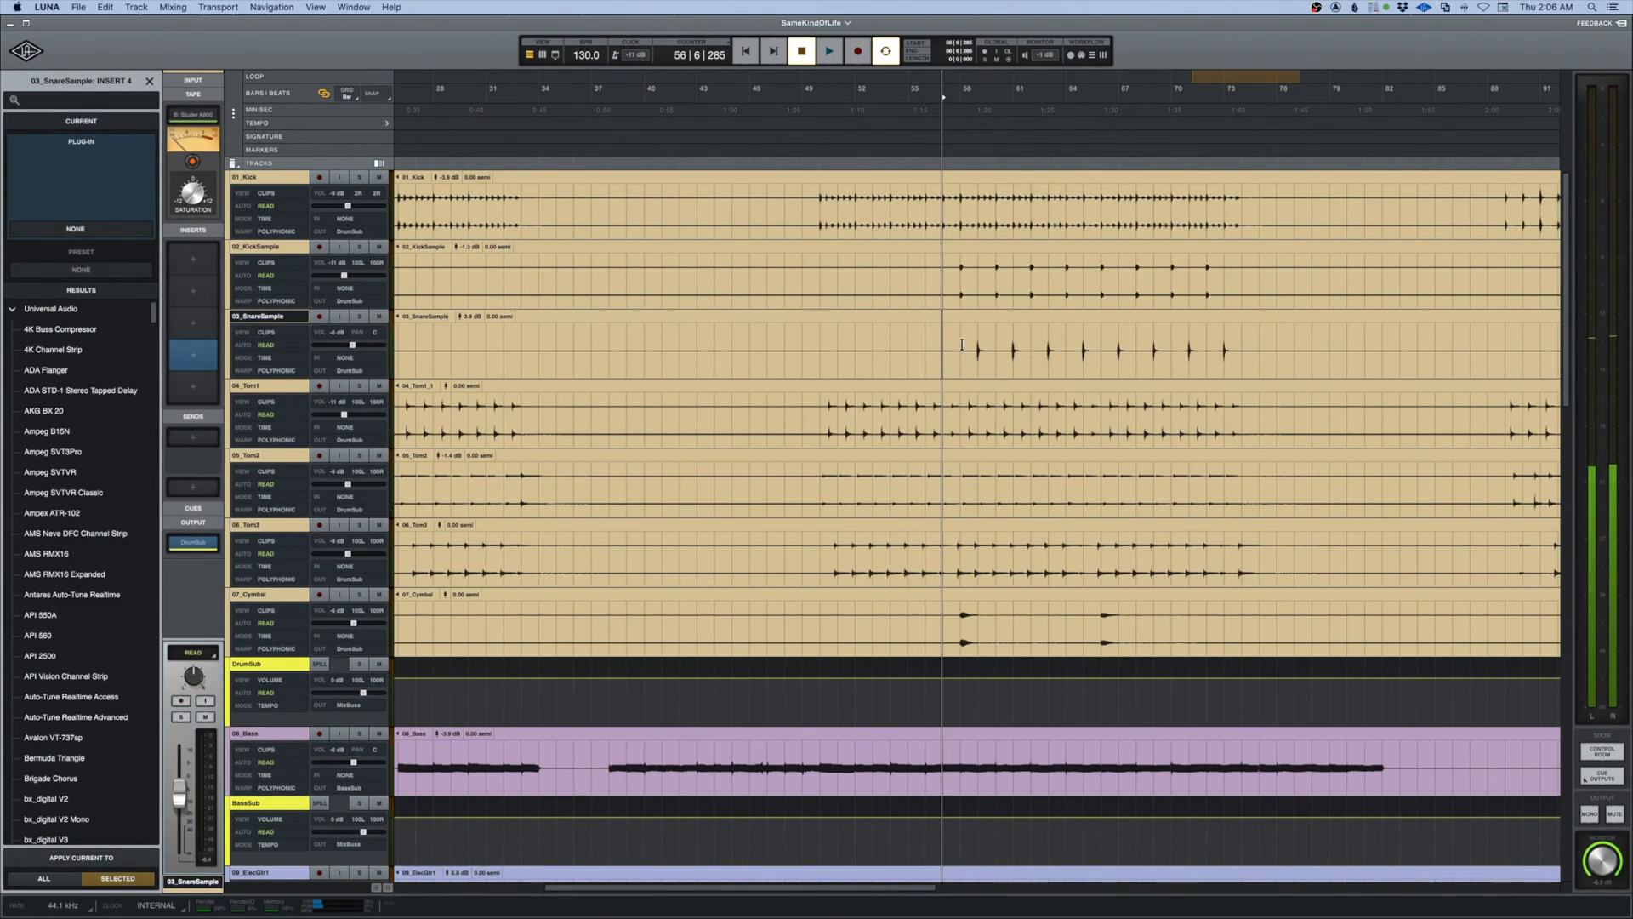
# Jump the playhead forward two transients onto the snare hit near bar 58
pyautogui.press('tab')
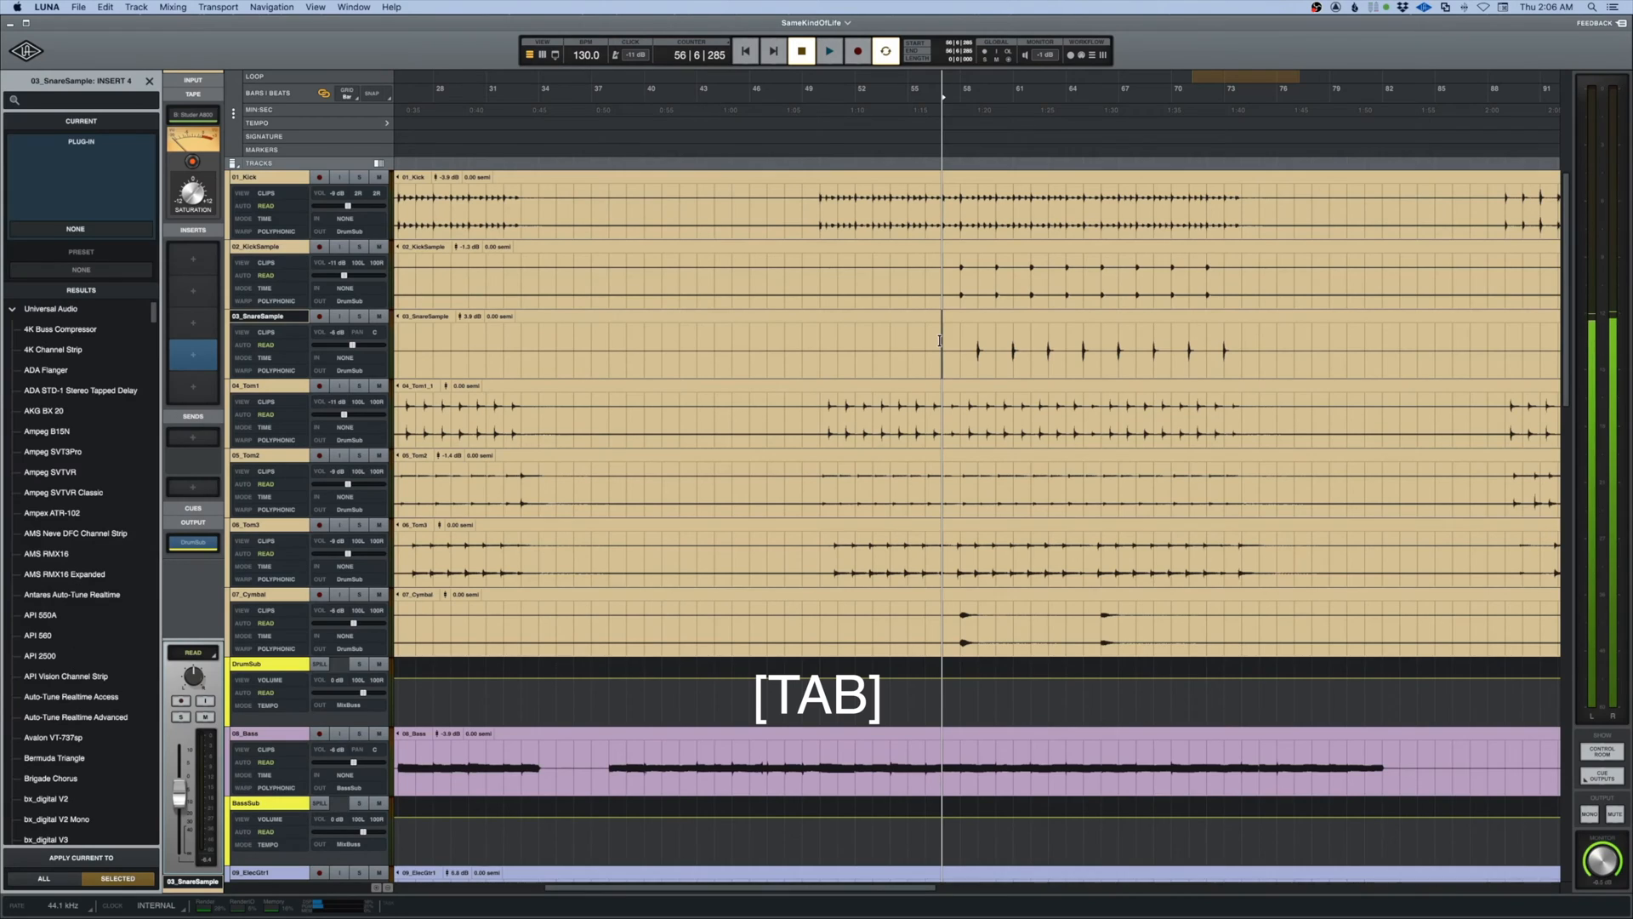
pyautogui.press('tab')
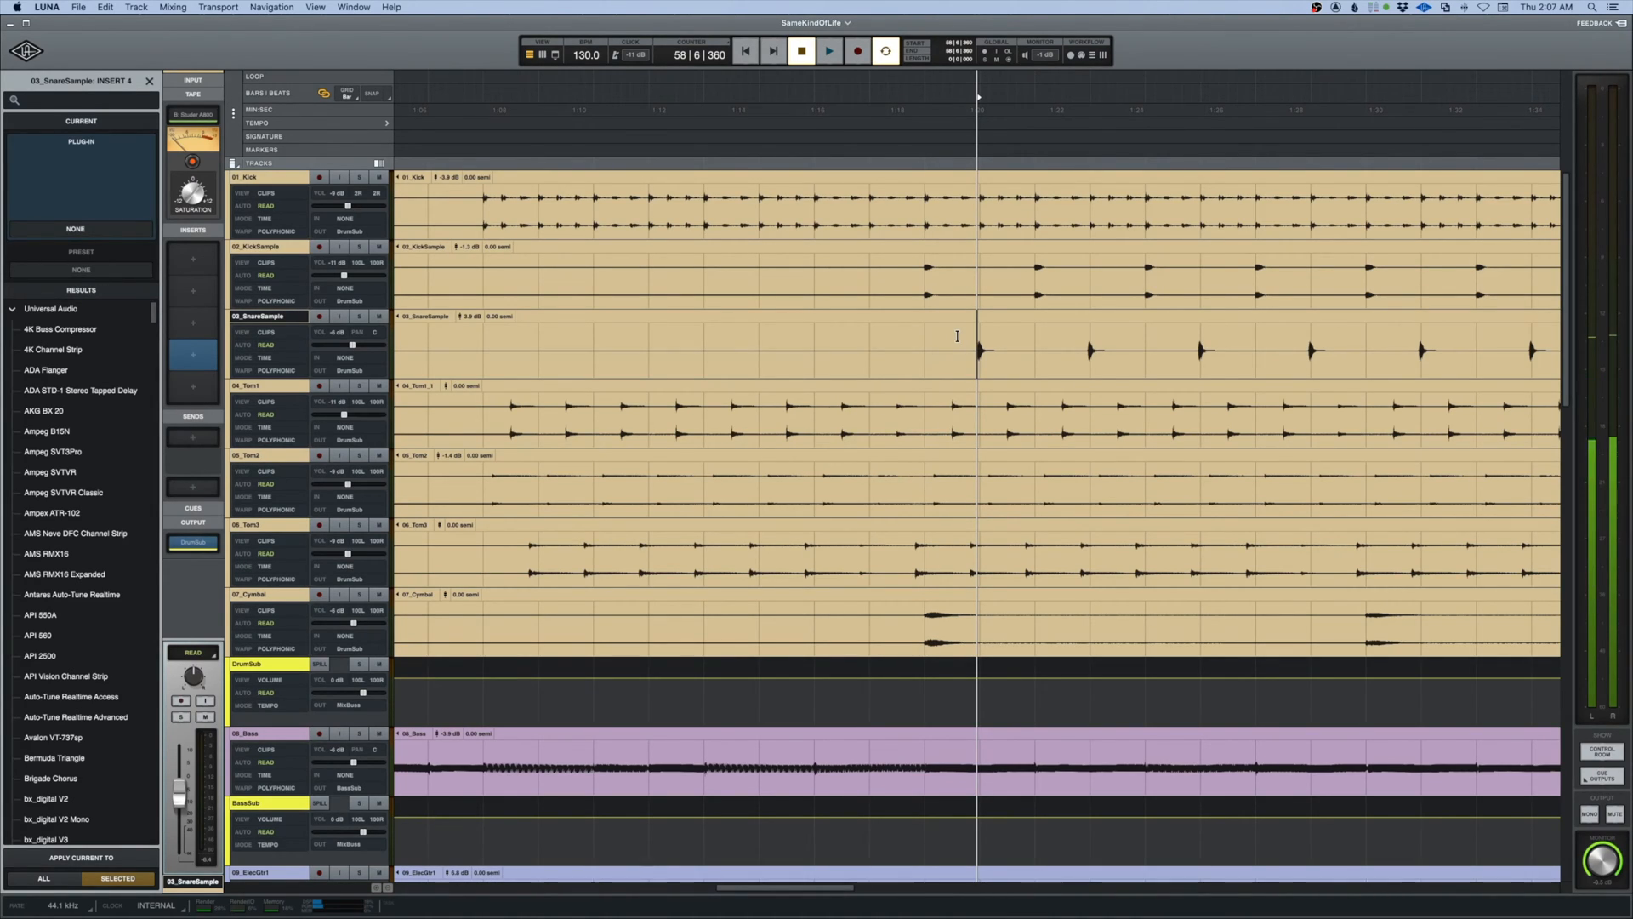
pyautogui.press('alt')
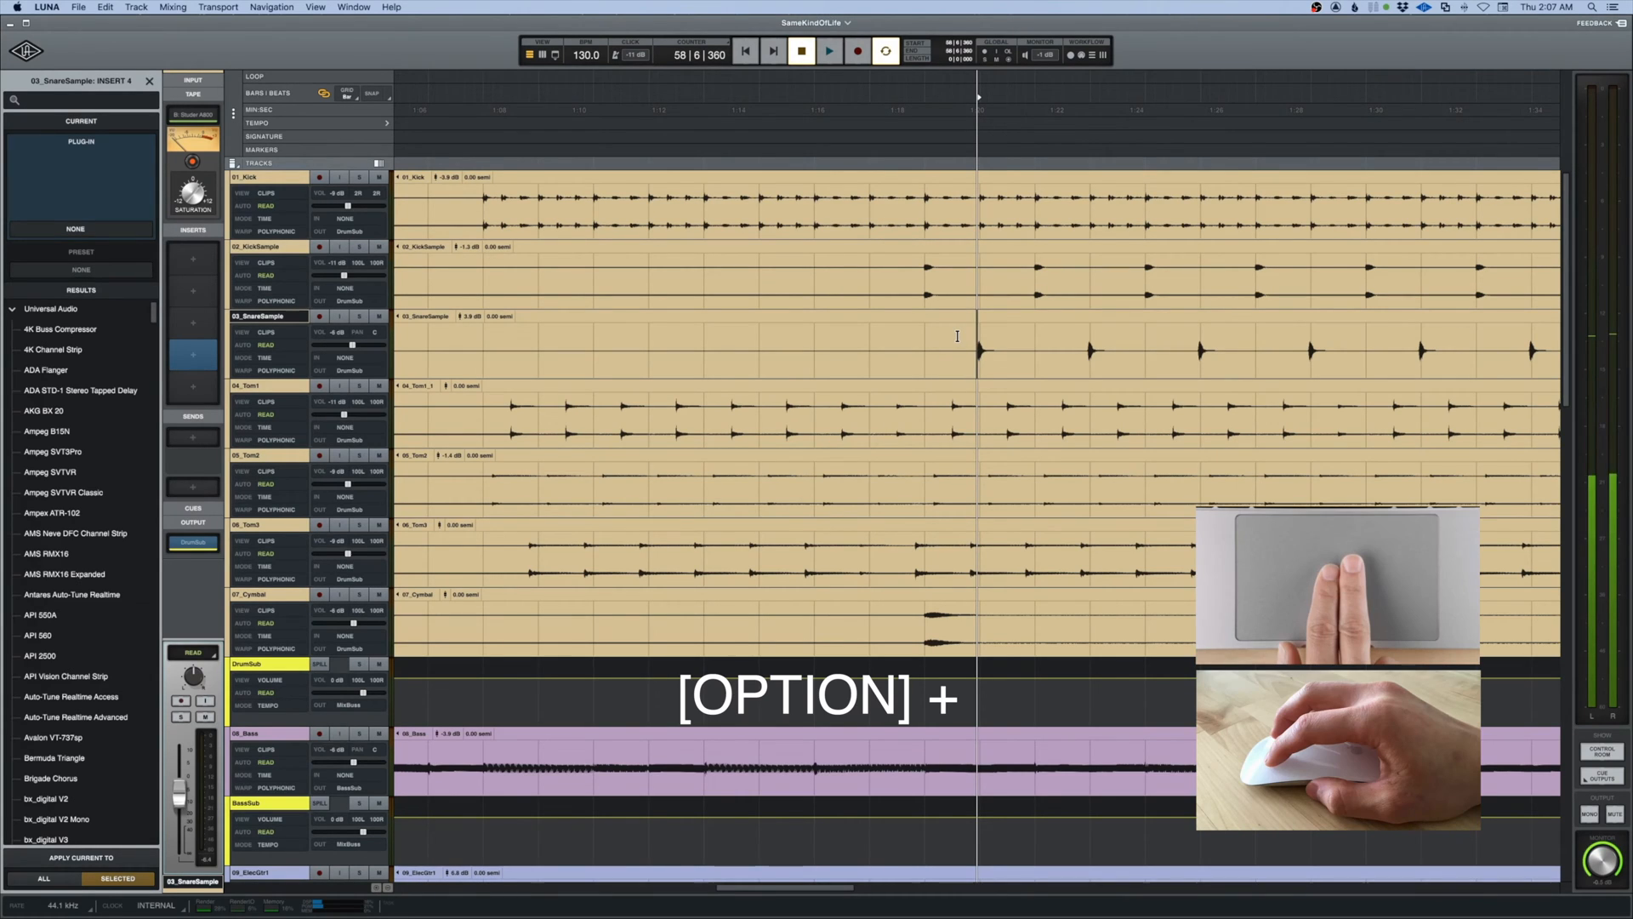
pyautogui.scroll(-3)
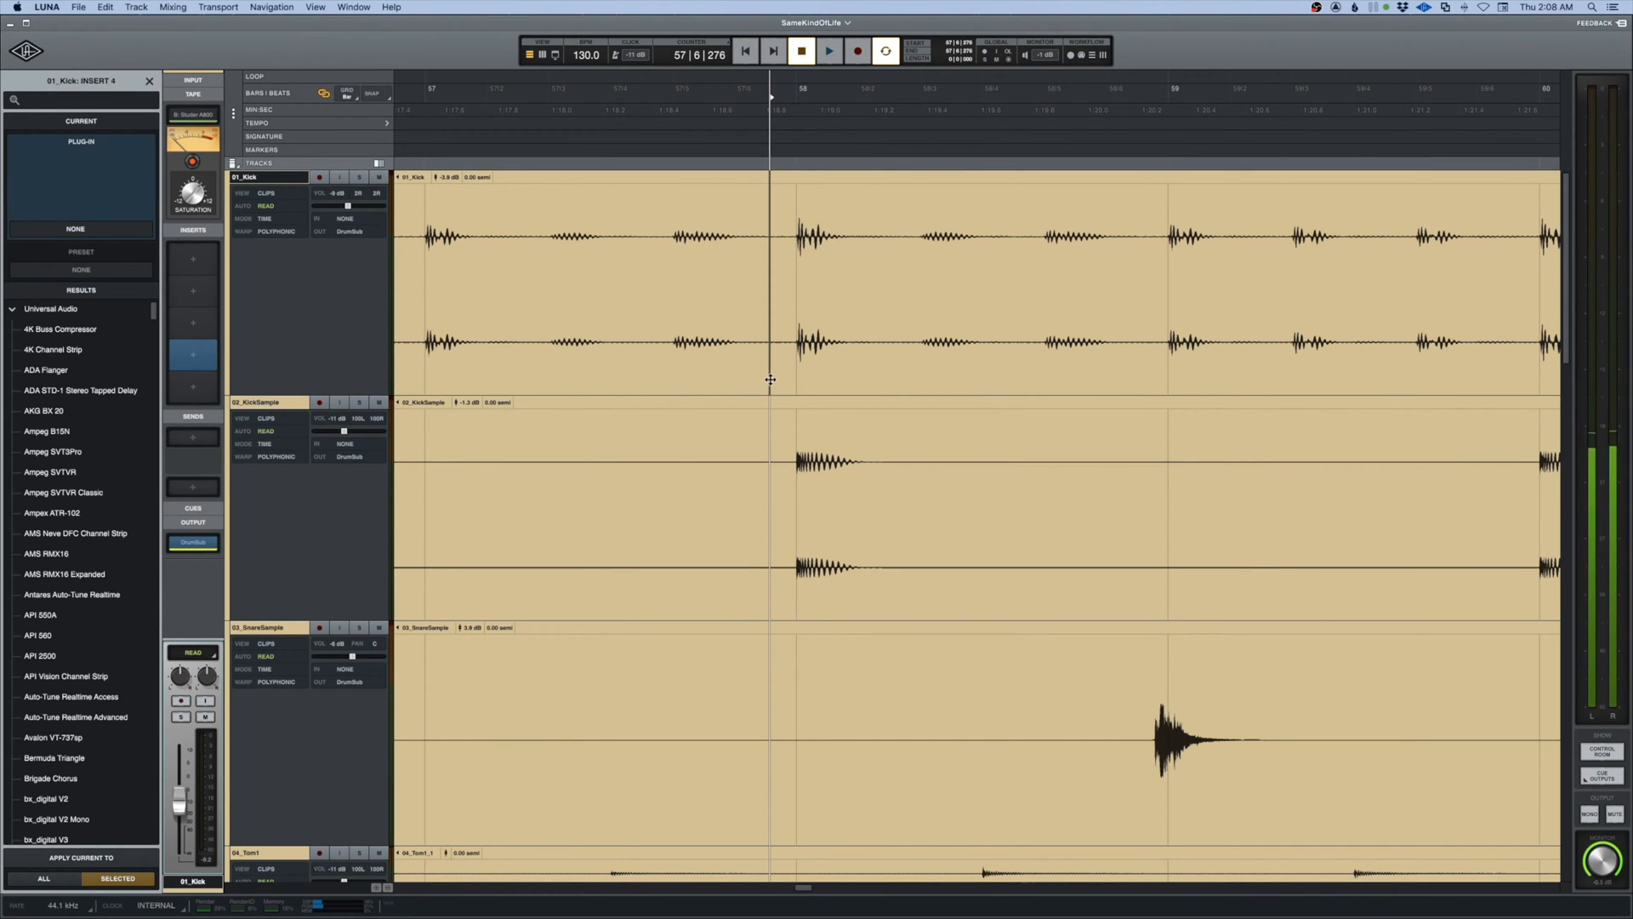
# Select the bar 56–60 range across the lower drum, bass and guitar tracks
pyautogui.click(864, 490)
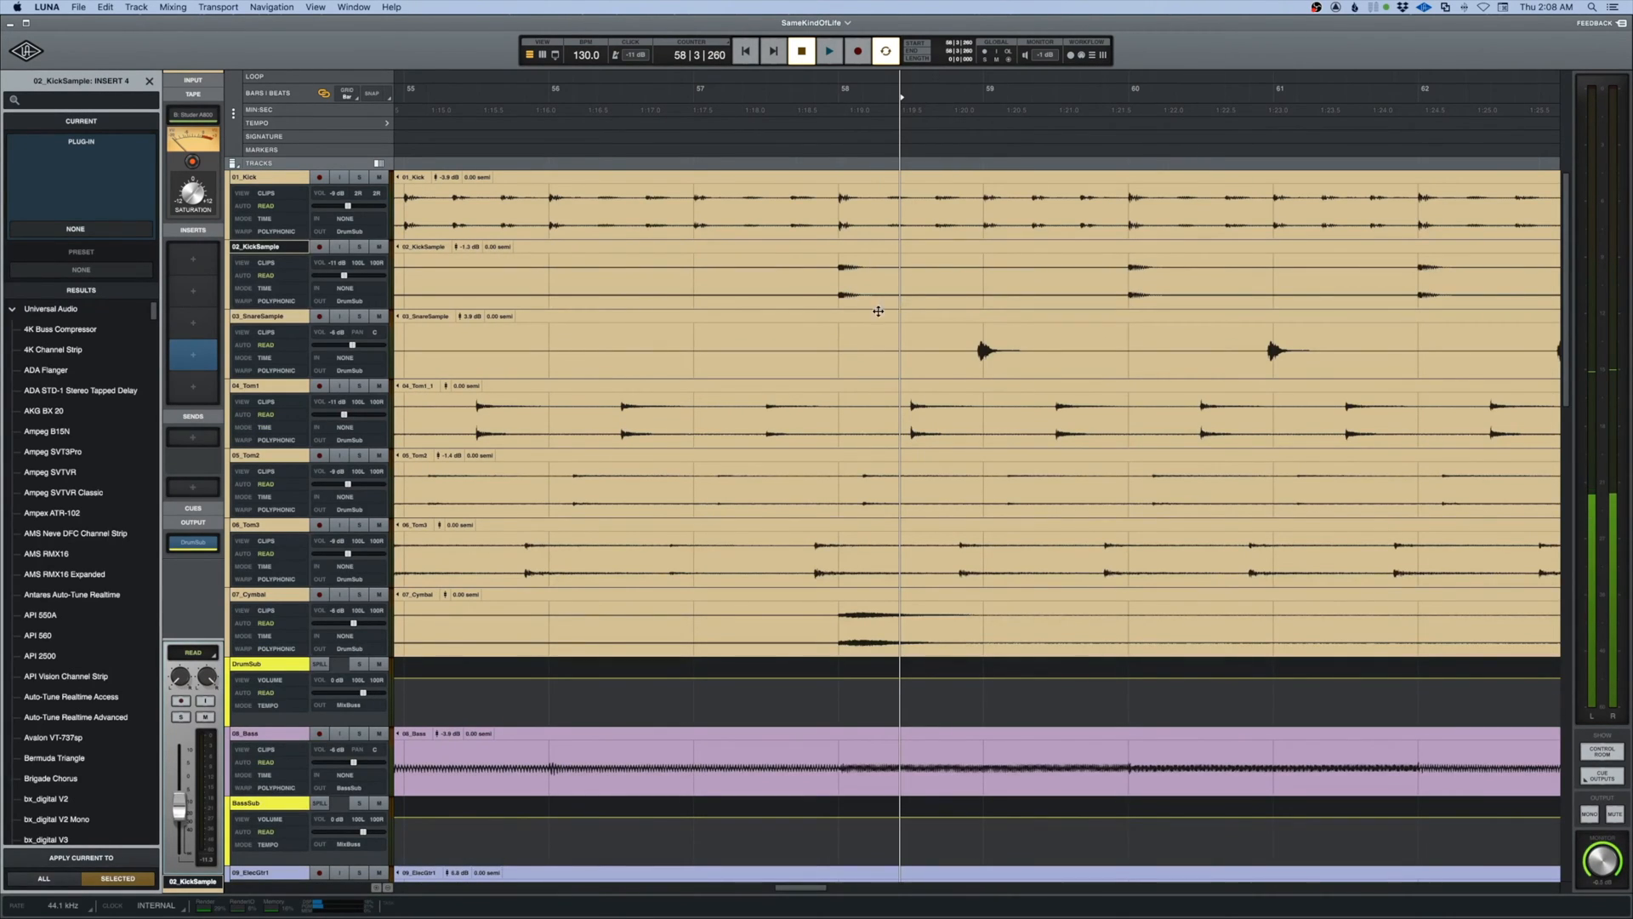
pyautogui.moveTo(807, 308)
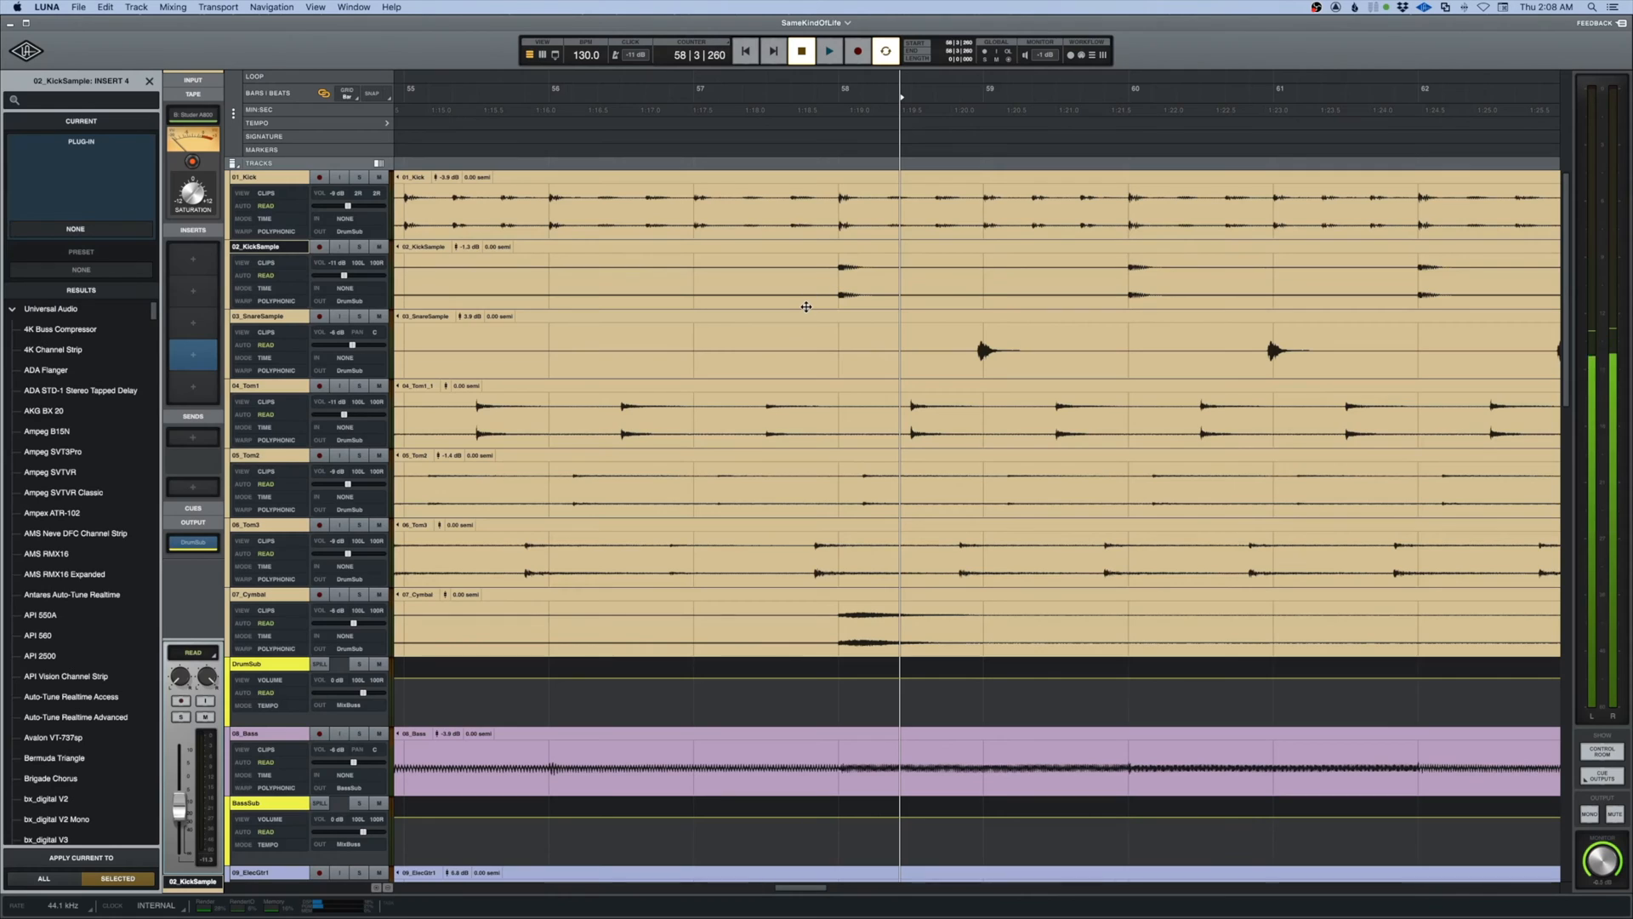
pyautogui.scroll(-3)
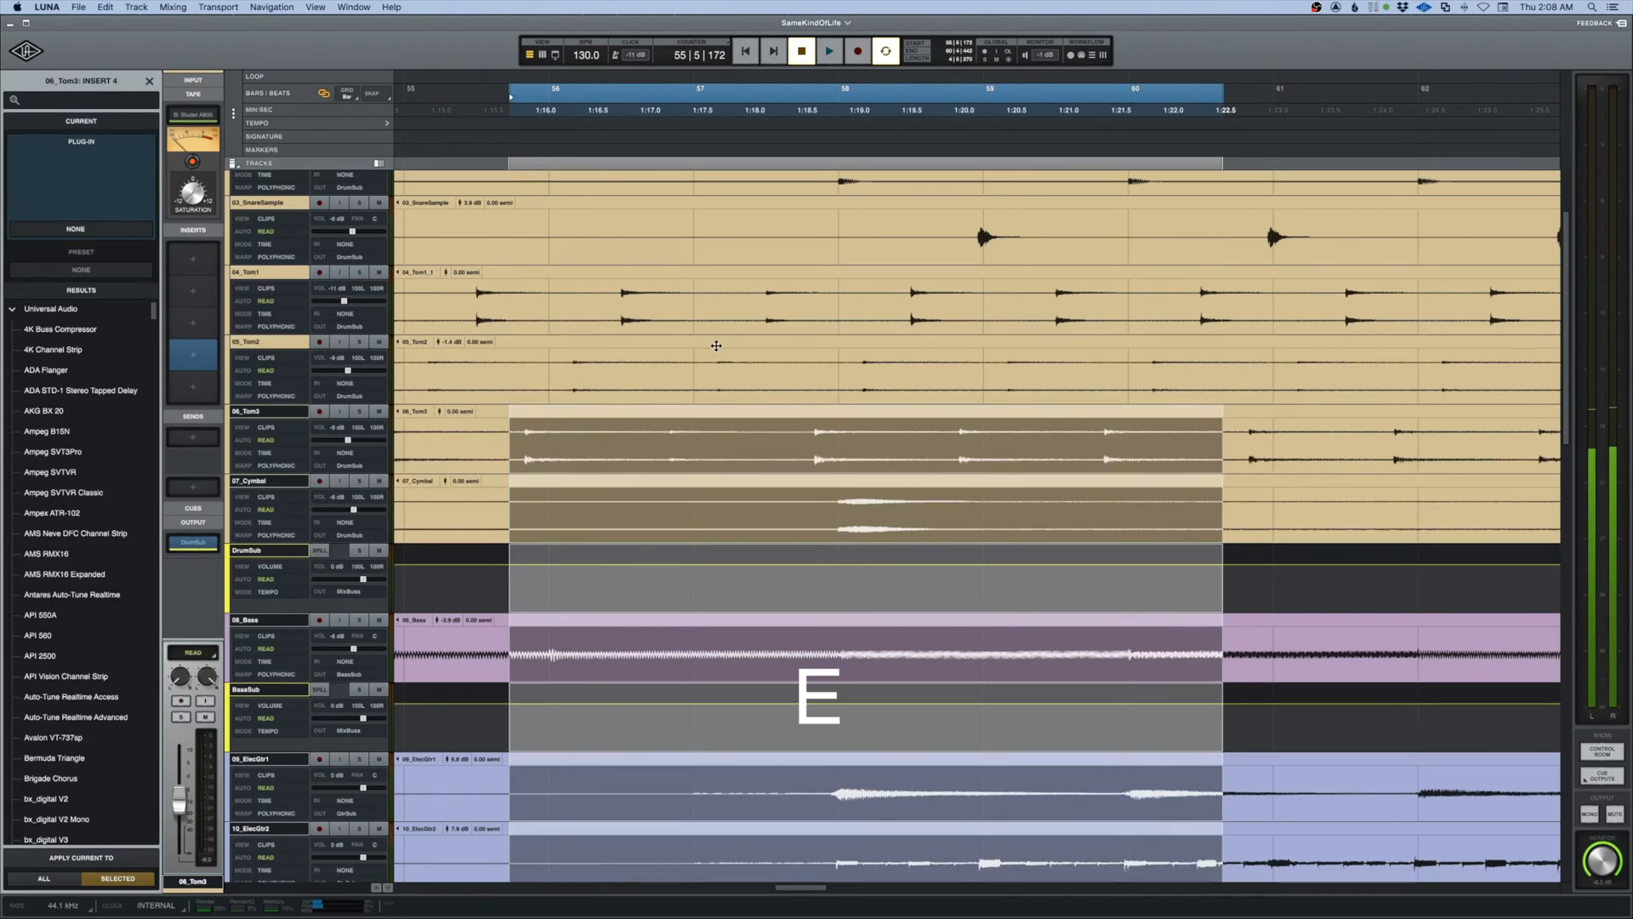
pyautogui.click(656, 303)
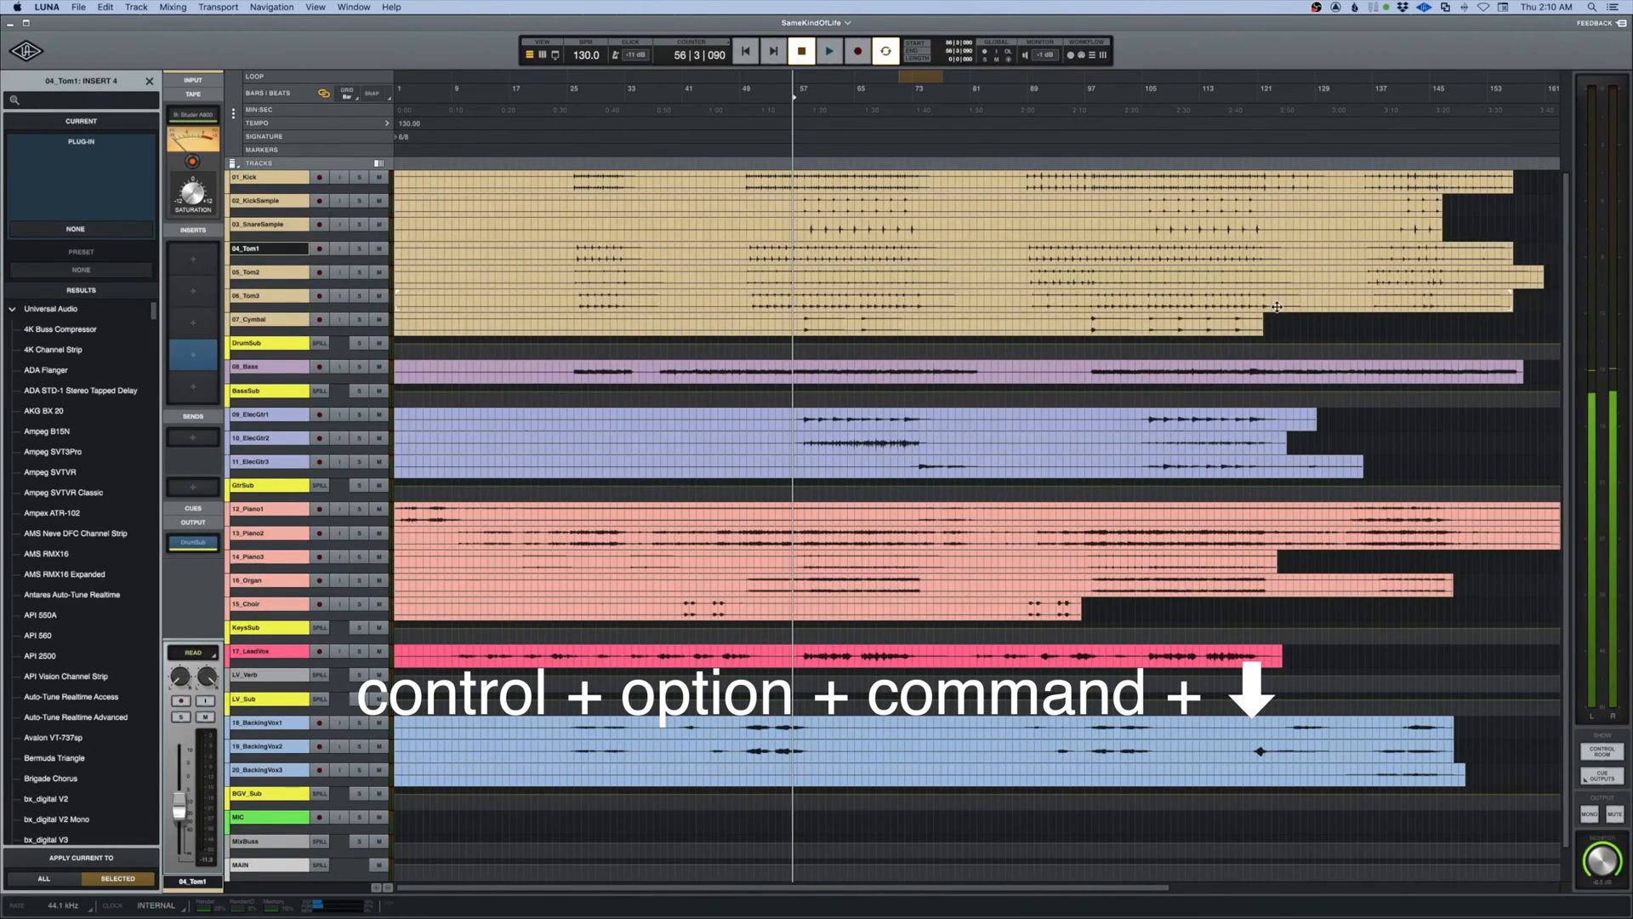
# Reduce all track heights so the full track list from drums to backing vocals fits on screen
pyautogui.press('ctrl+alt+cmd+down')
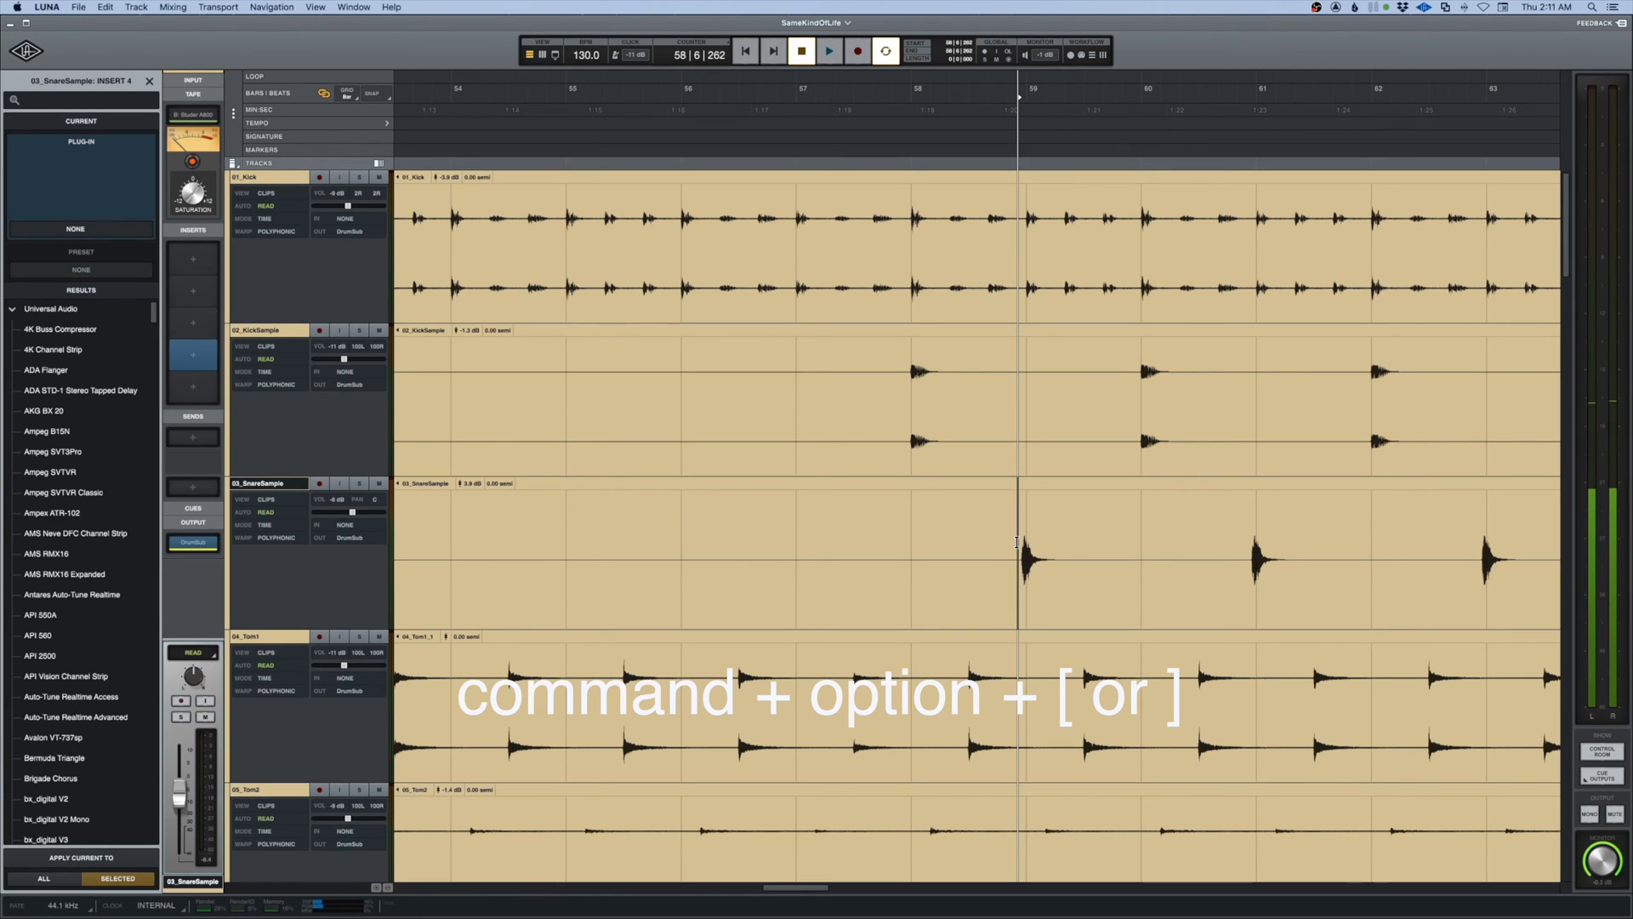
# Increase track heights so the kick, snare and tom waveforms show large around bars 54–63
pyautogui.press('cmd+option+]')
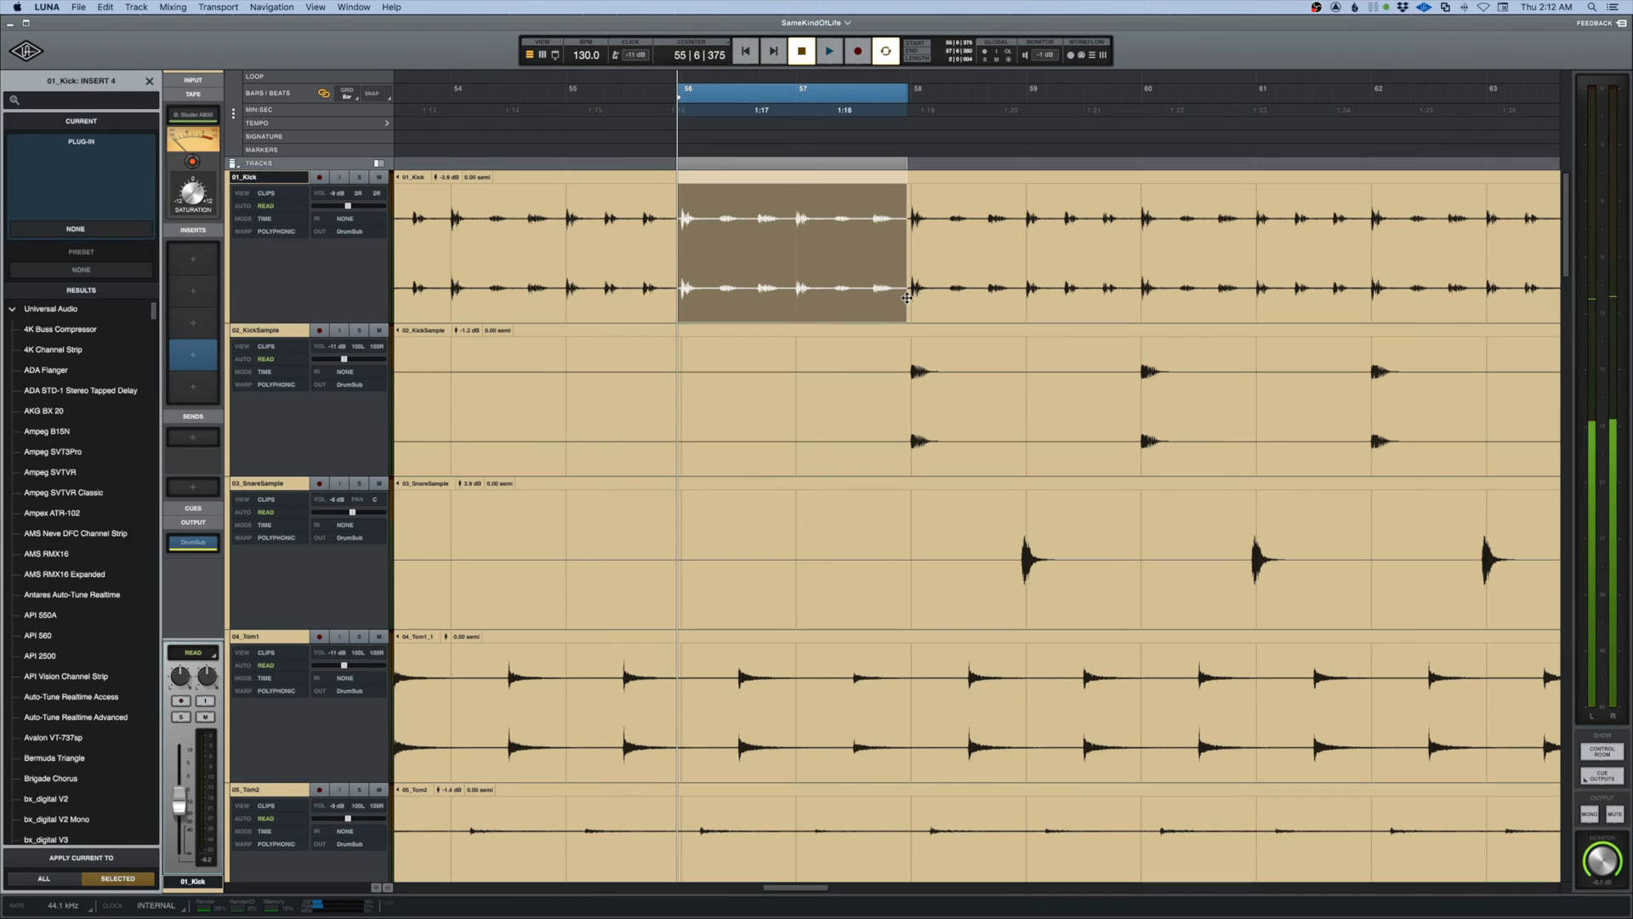
# Expand the kick selection to fill the view, magnify its waveform, then restore normal magnification
pyautogui.press('e')
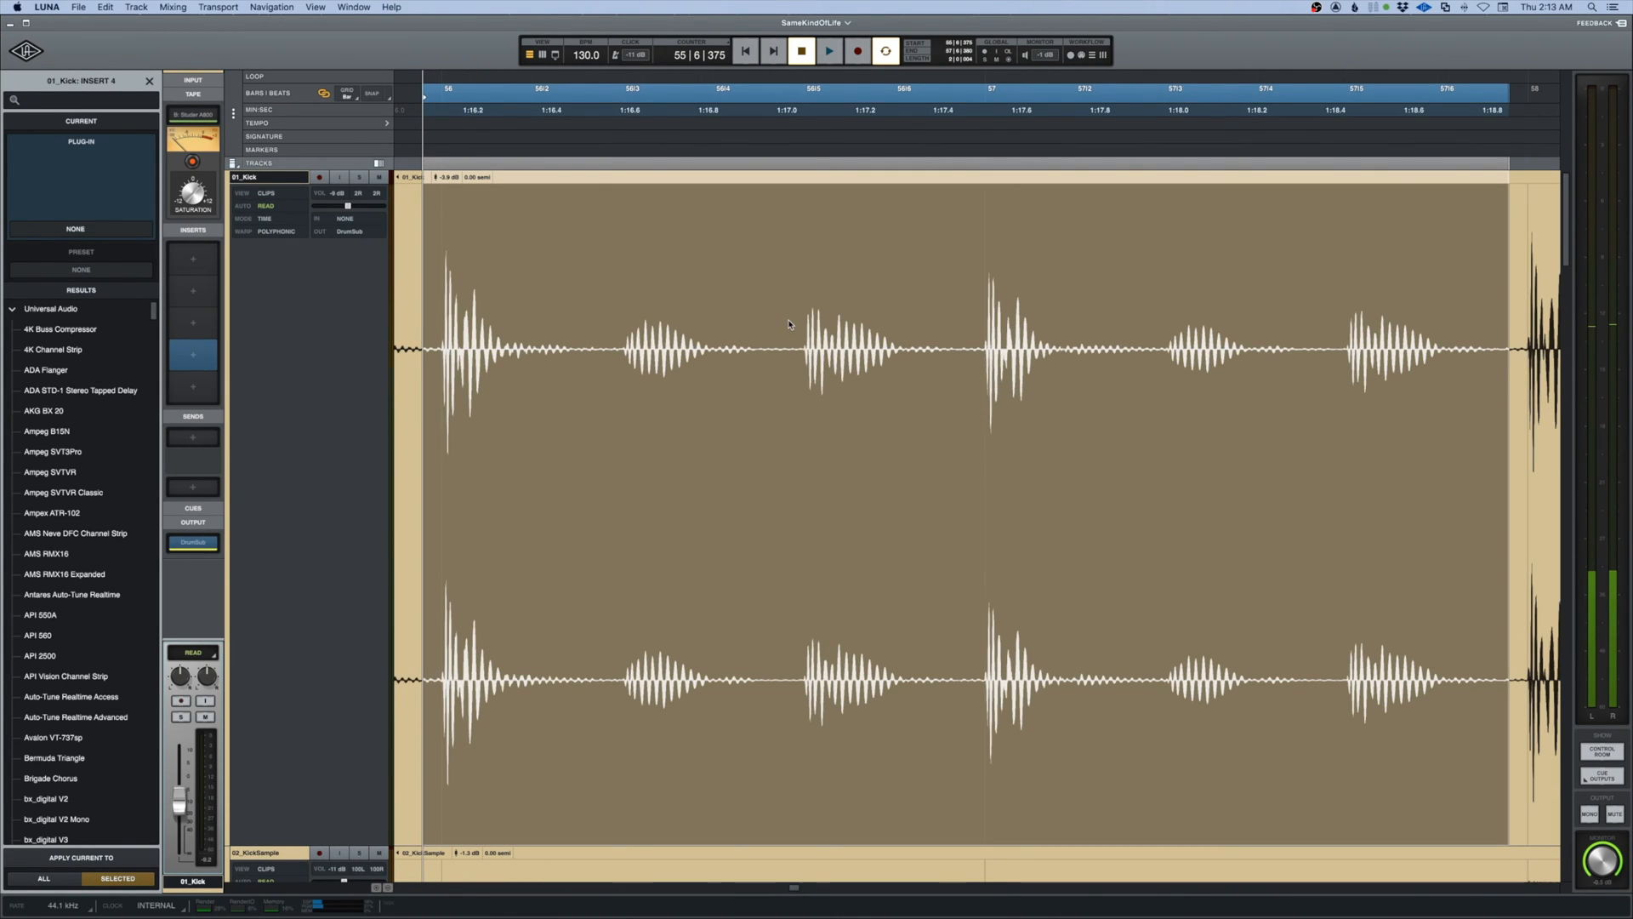
pyautogui.press('cmd+option+]')
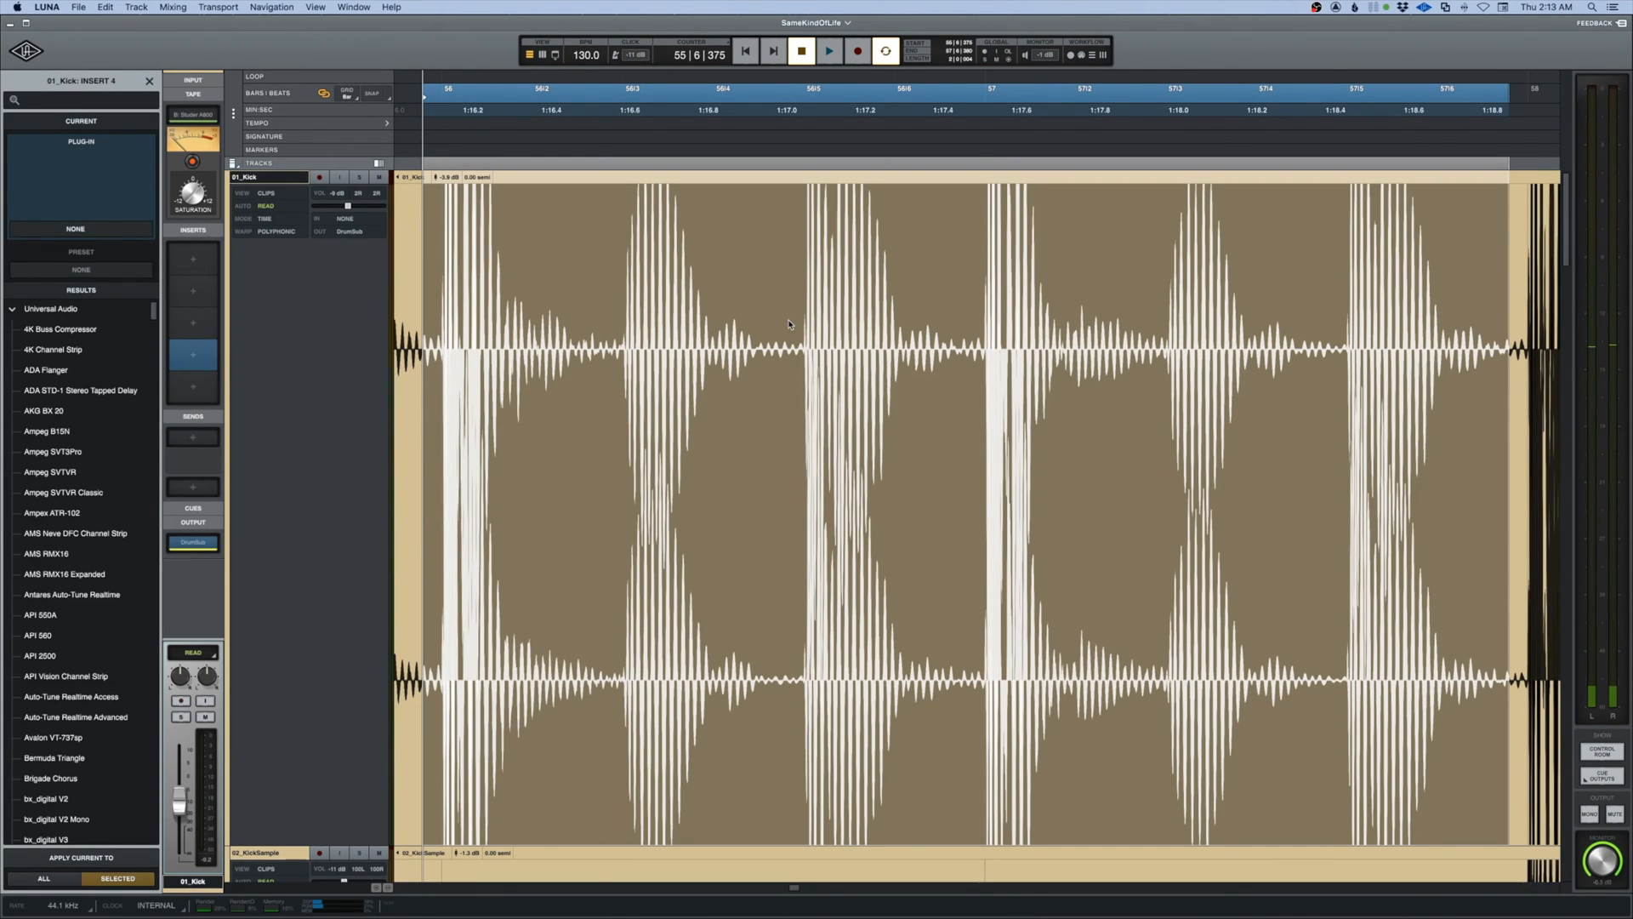
pyautogui.press('ctrl+option+cmd+[')
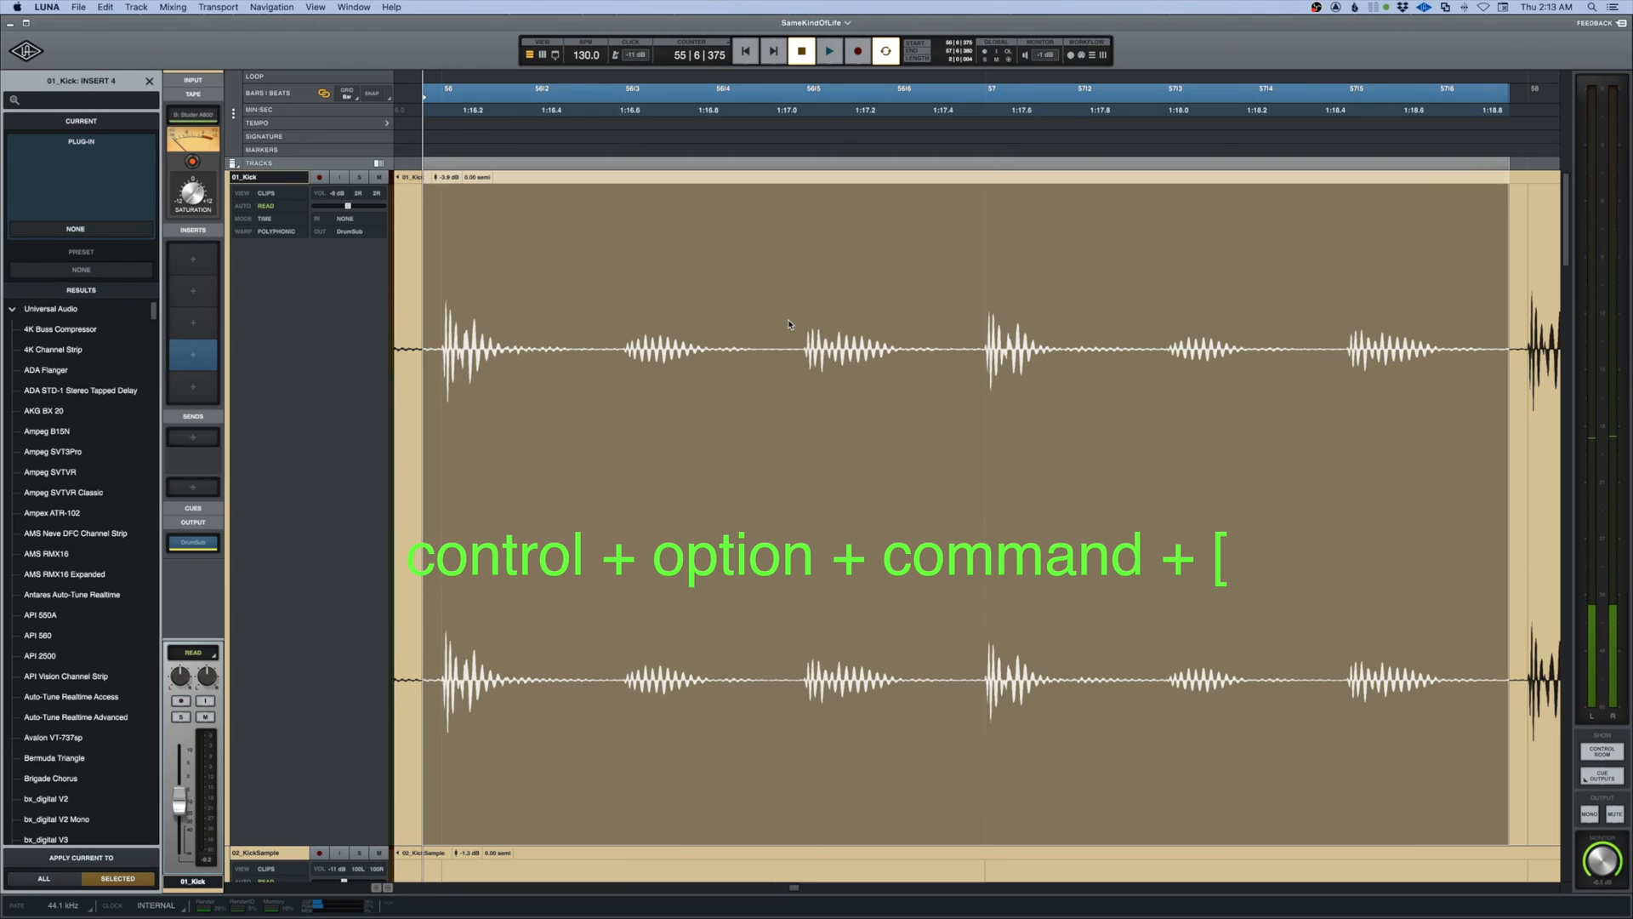